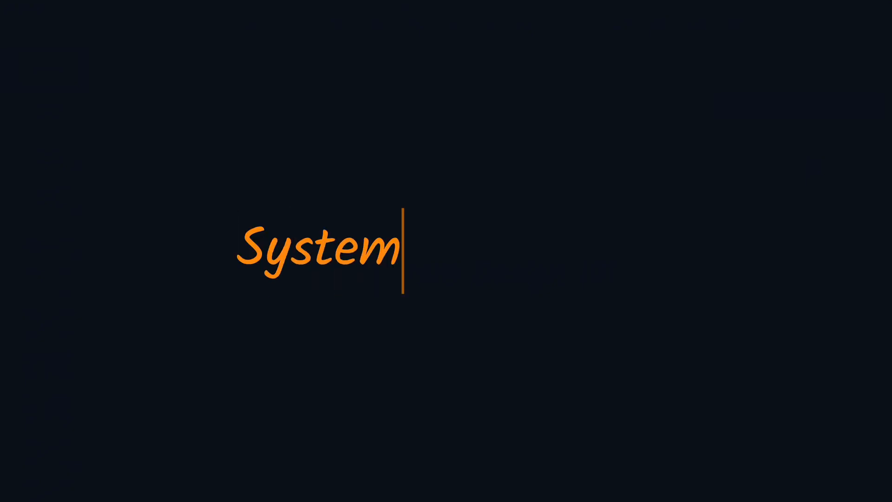
{"action": "type", "text": "Design 101"}
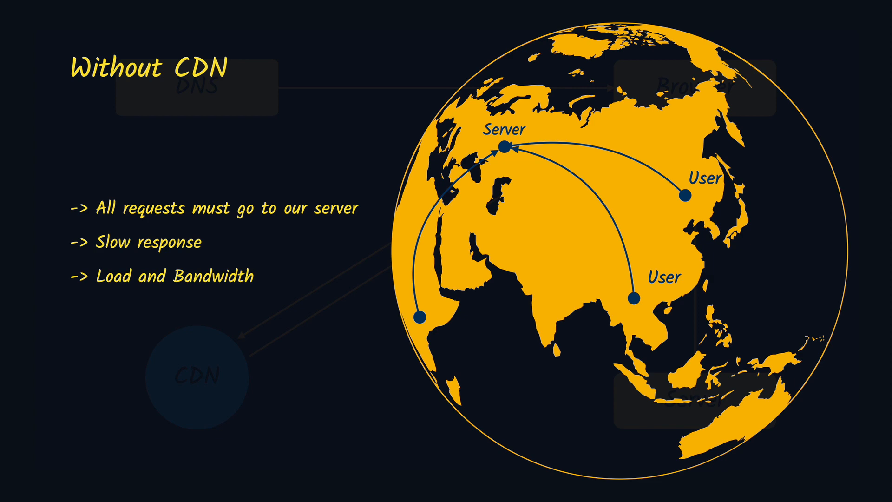
{"action": "key", "text": "Right"}
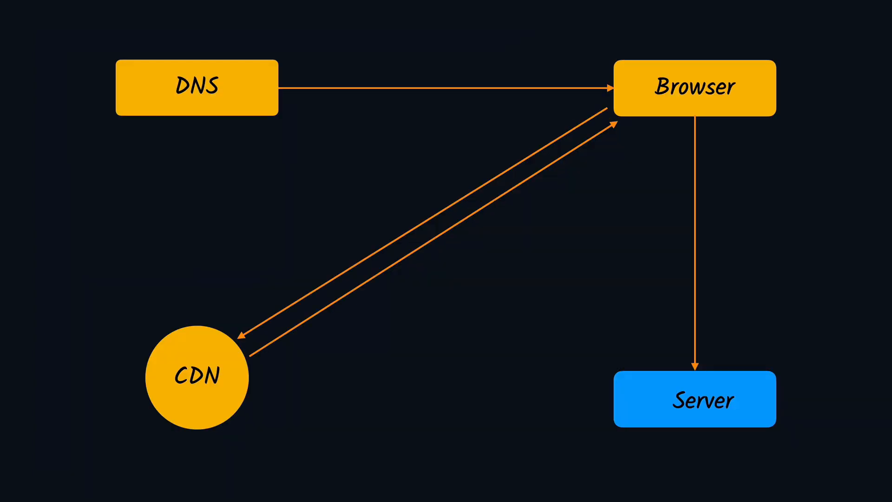
{"action": "type", "text": "500 mb of RAM"}
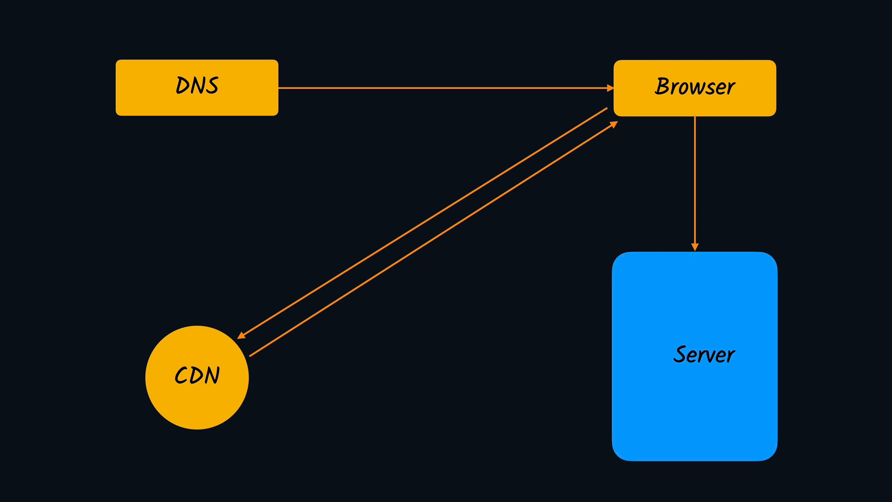
{"action": "type", "text": "Vertical Scaling"}
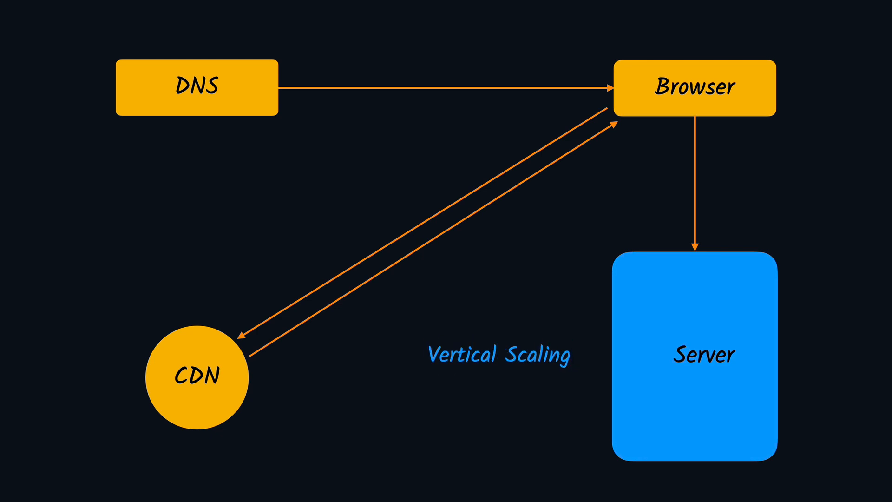
{"action": "type", "text": "Single point of failure"}
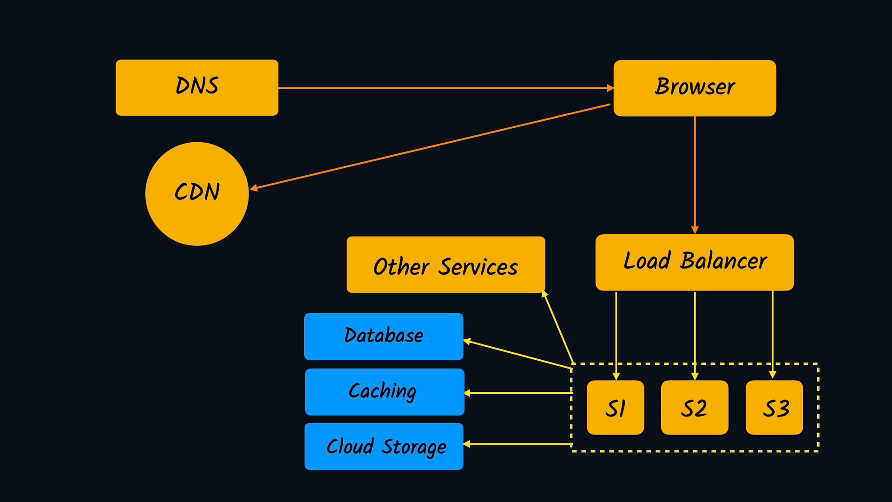
{"action": "type", "text": "SQL, NoSQL, Graph"}
{"action": "type", "text": "Redis, Memcached"}
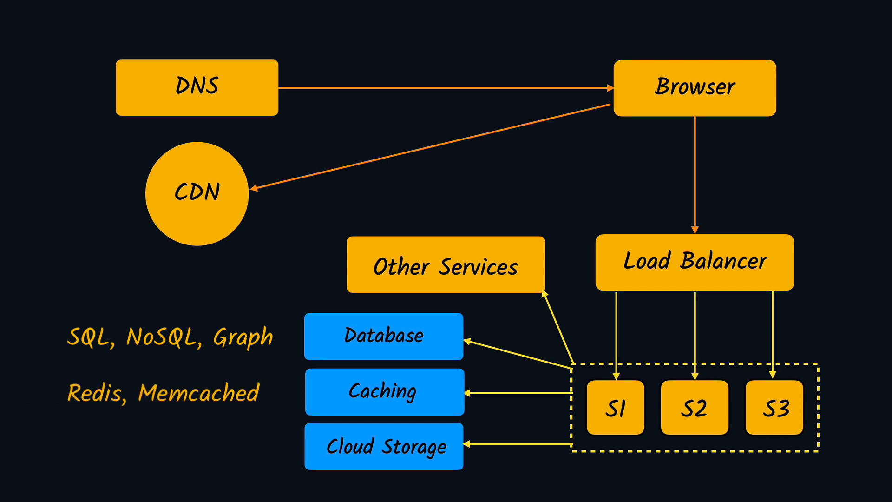
{"action": "type", "text": "AWS S3"}
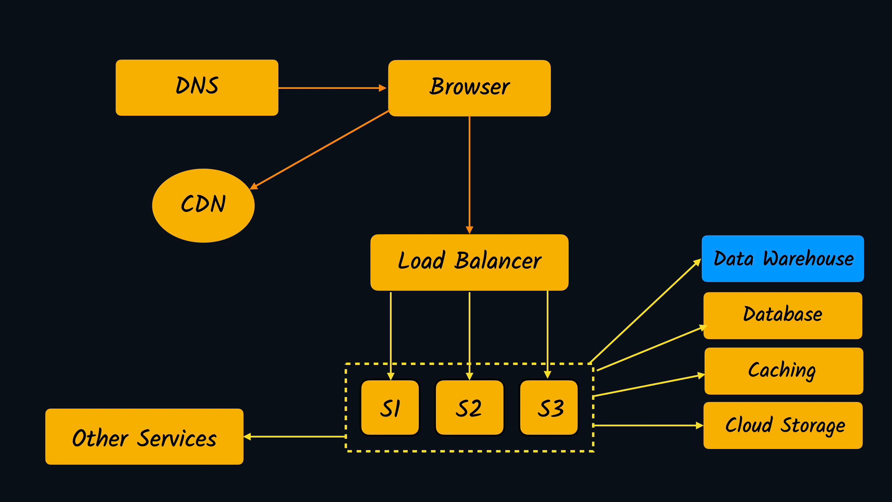
{"action": "type", "text": "Snowplow"}
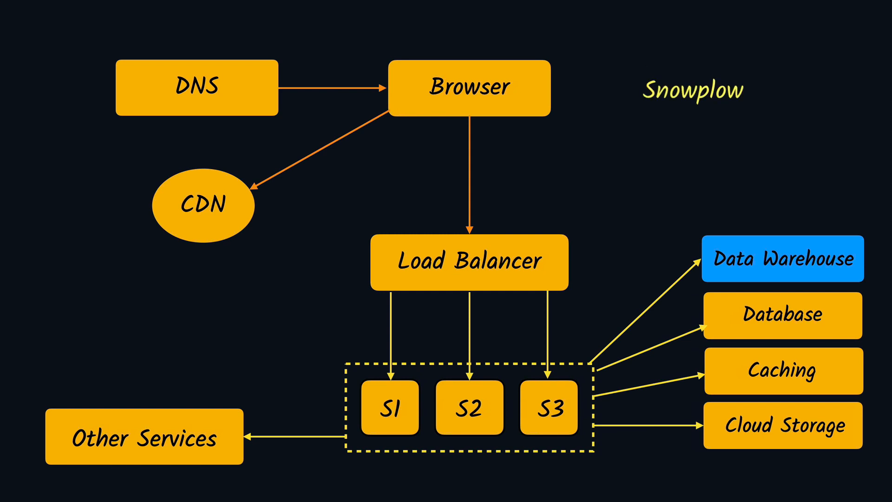
{"action": "type", "text": "AWS Firehose"}
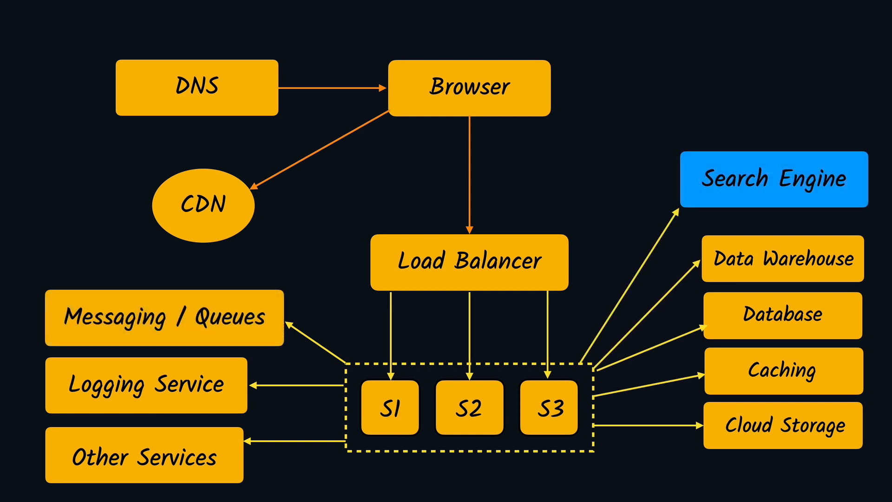
{"action": "type", "text": "Sphinx"}
{"action": "type", "text": "Elsatic Search"}
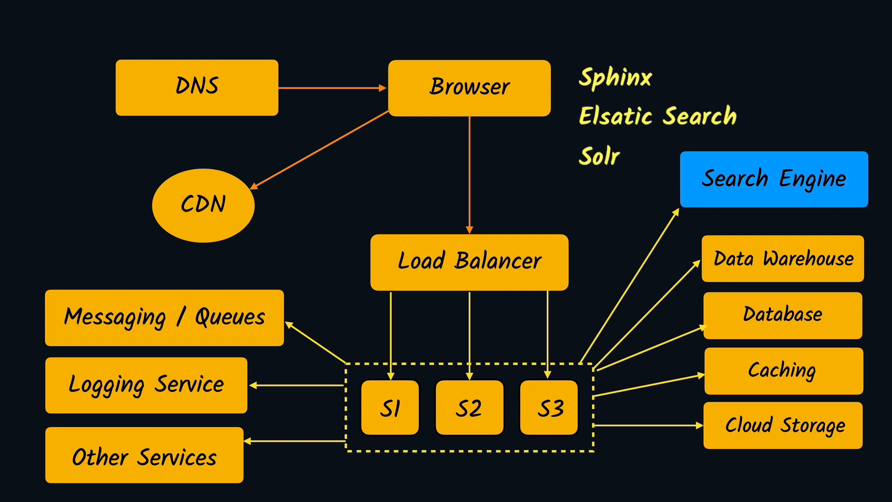